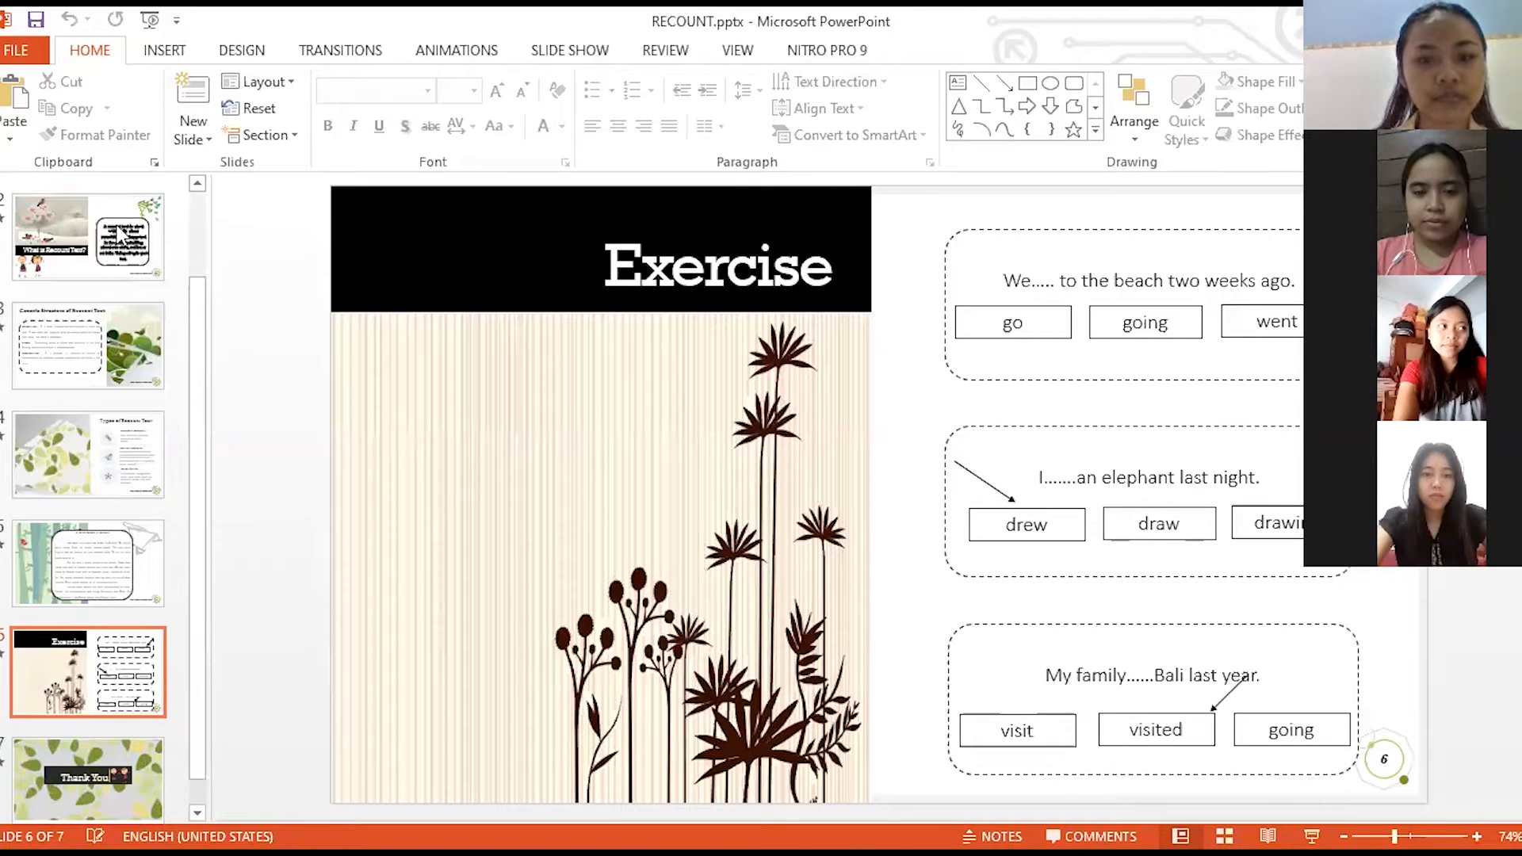
- Return from the Exercise slide to slide 1, the RECOUNT TEXT title slide
{"action": "left_click", "coordinate": [87, 236]}
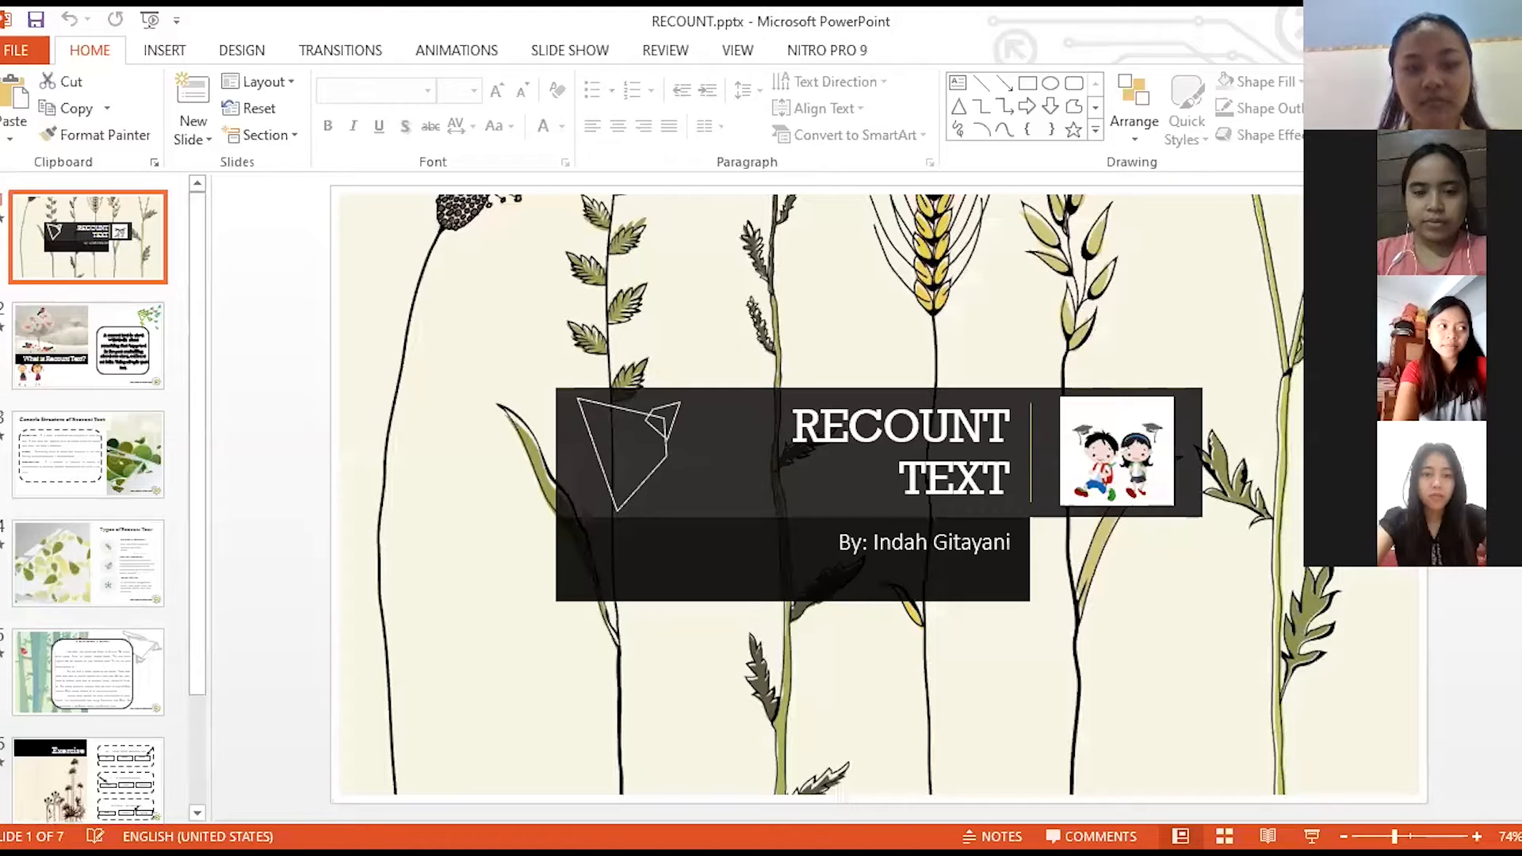
{"action": "key", "text": "F5"}
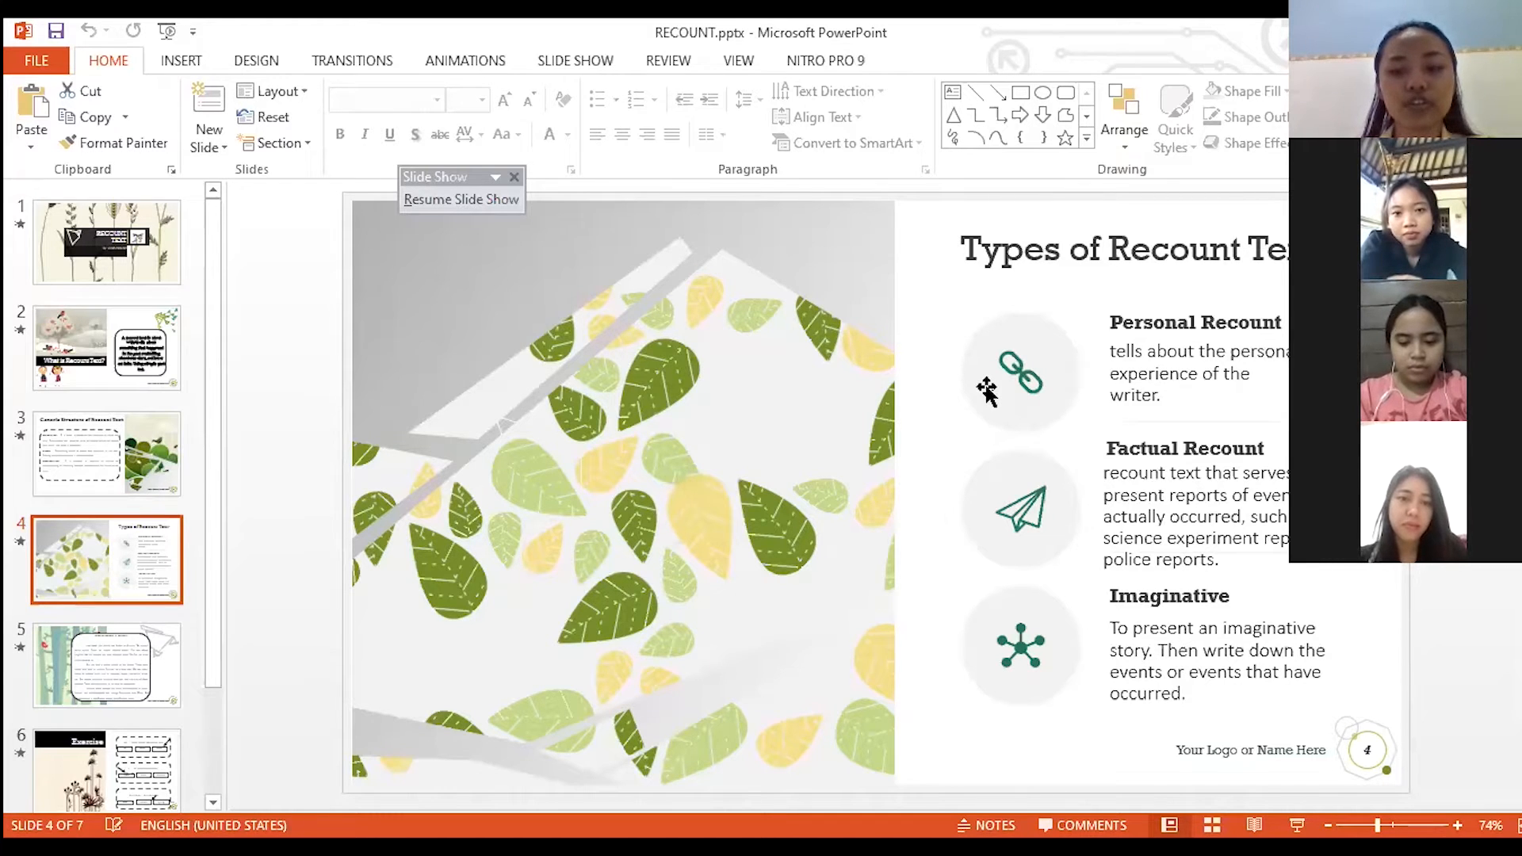
{"action": "mouse_move", "coordinate": [983, 393]}
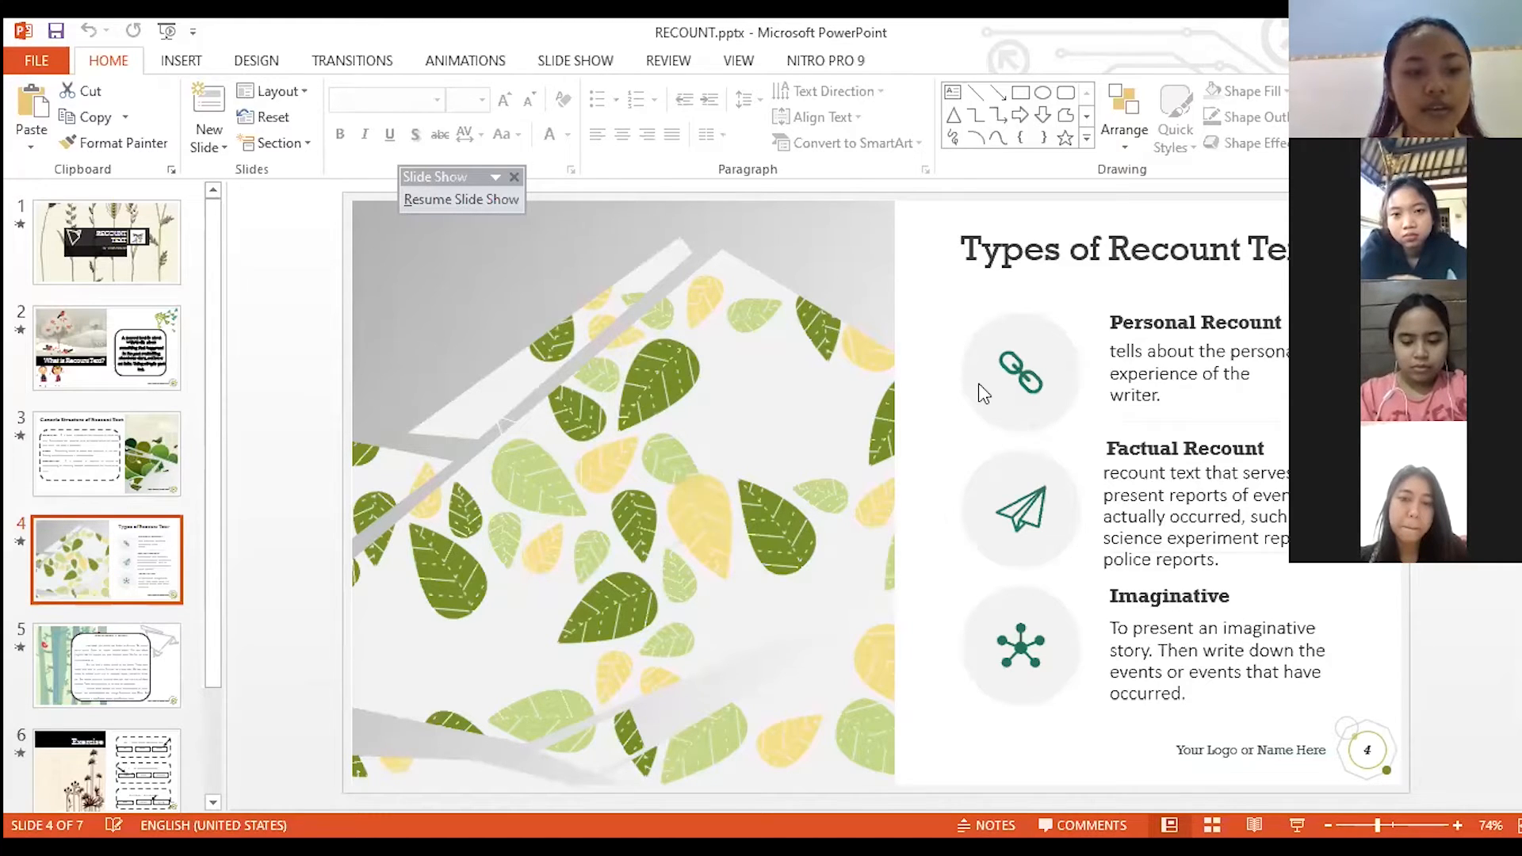
- Move on to slide 5, the sample recount "A Beautiful Day at Gianyar", with the show paused
{"action": "left_click", "coordinate": [106, 665]}
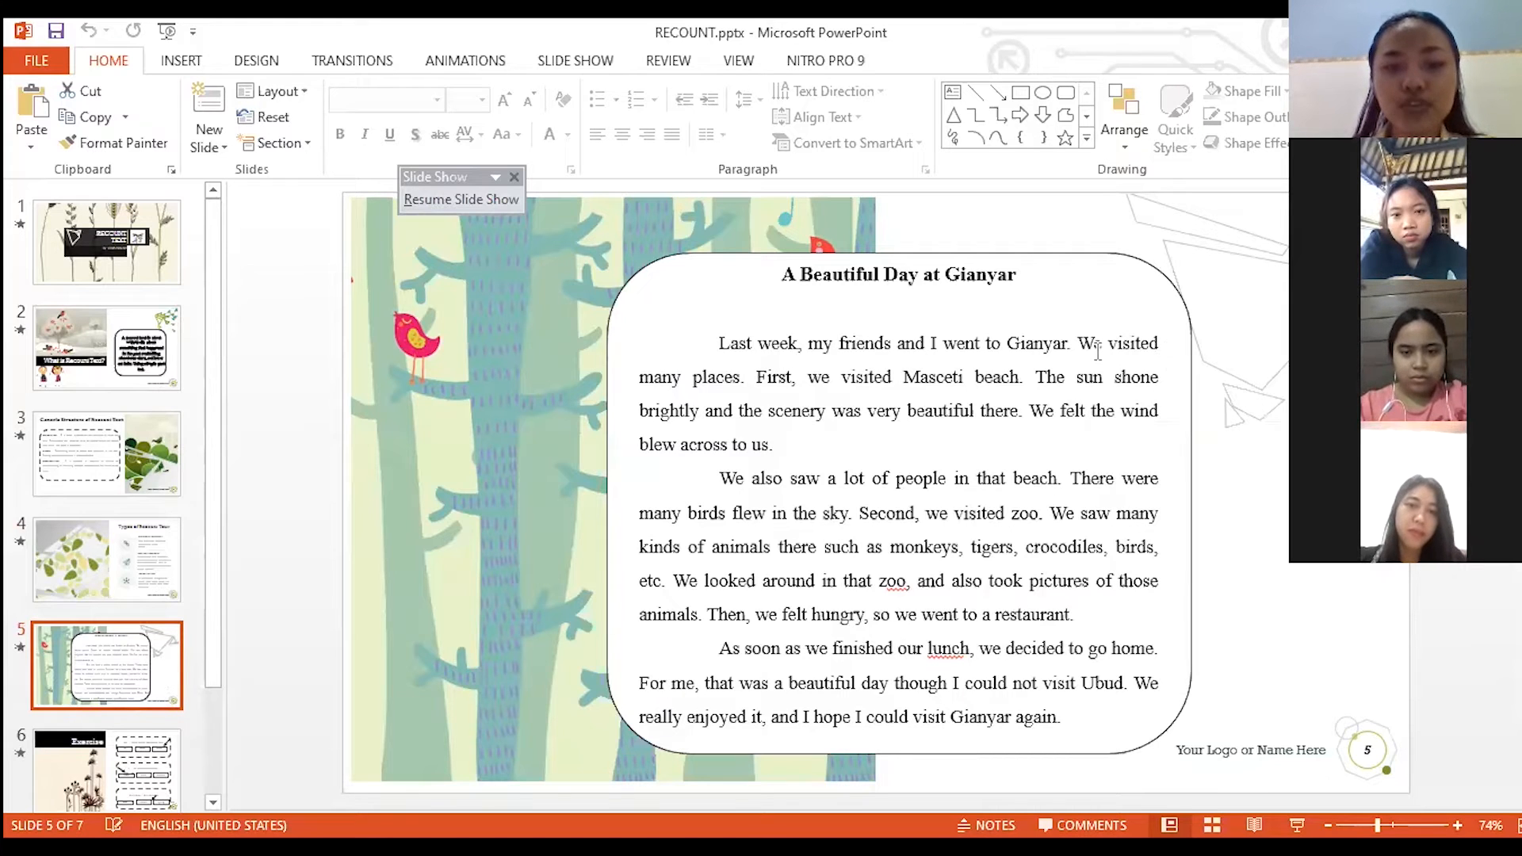
{"action": "mouse_move", "coordinate": [1175, 378]}
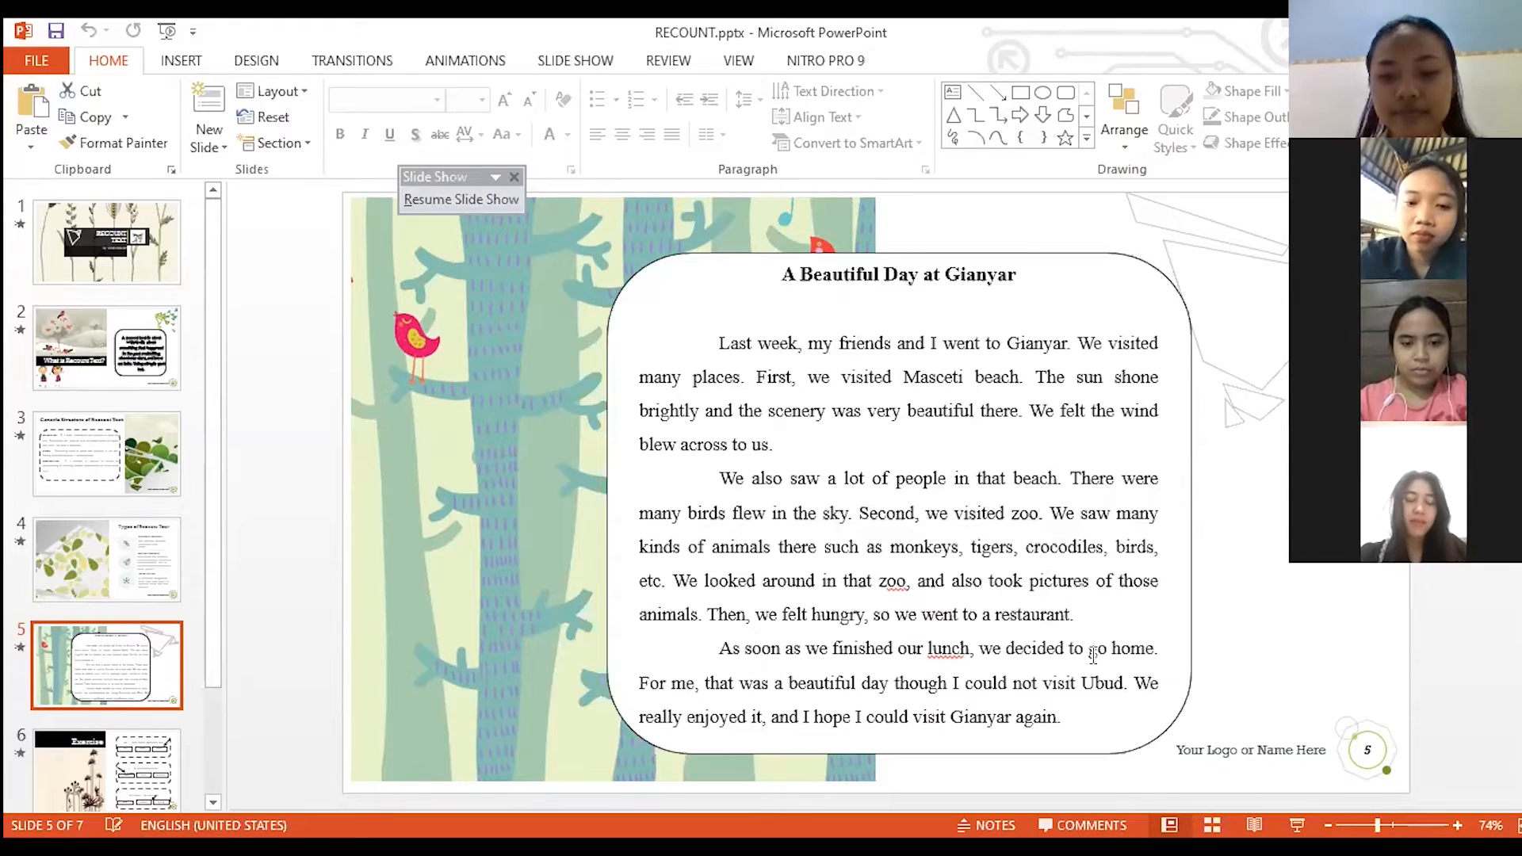
{"action": "mouse_move", "coordinate": [1096, 742]}
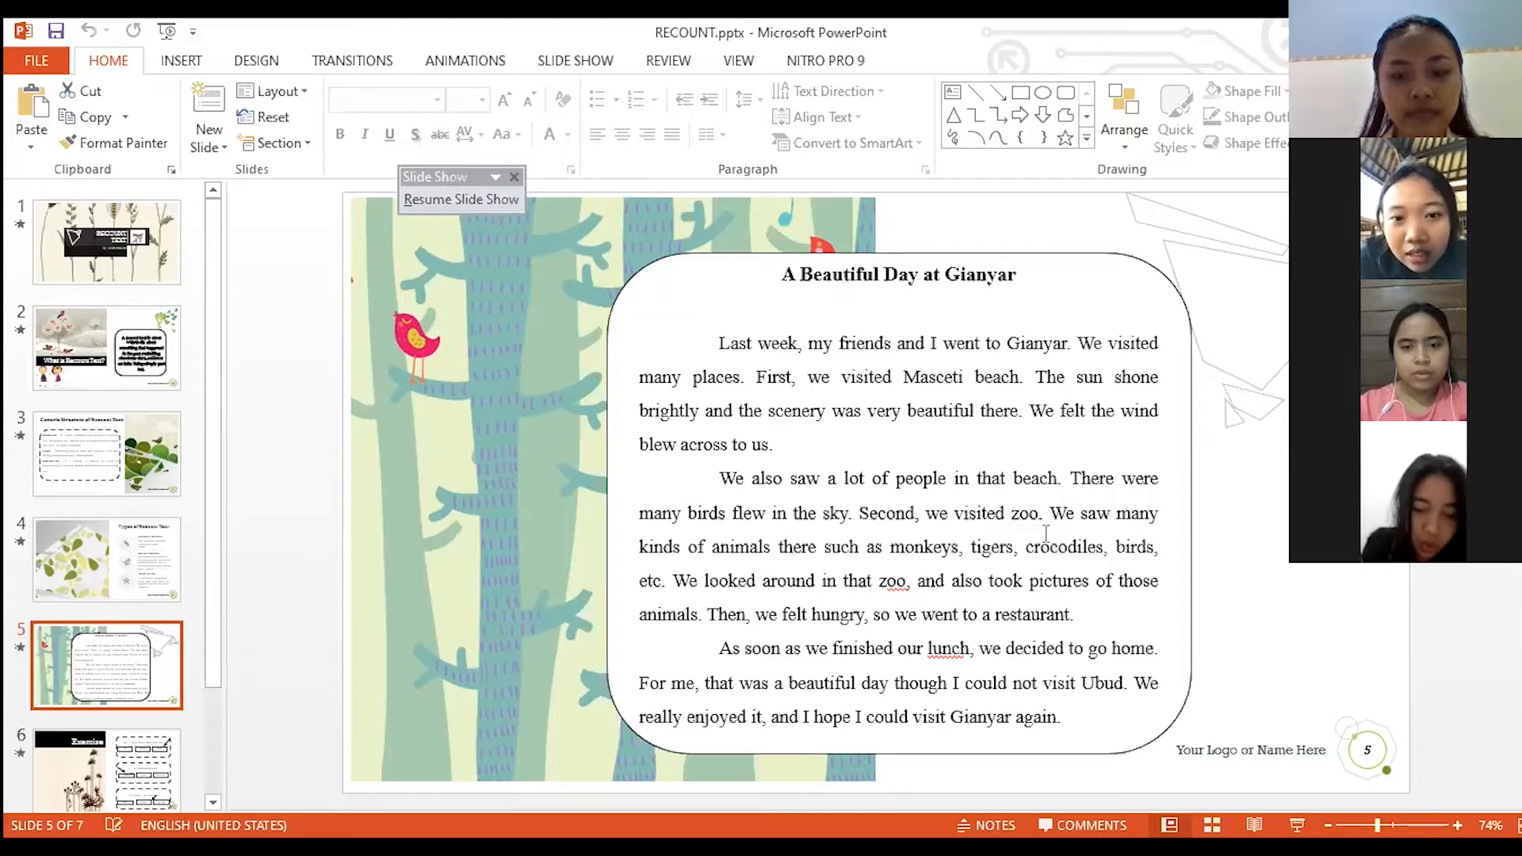
{"action": "mouse_move", "coordinate": [1043, 214]}
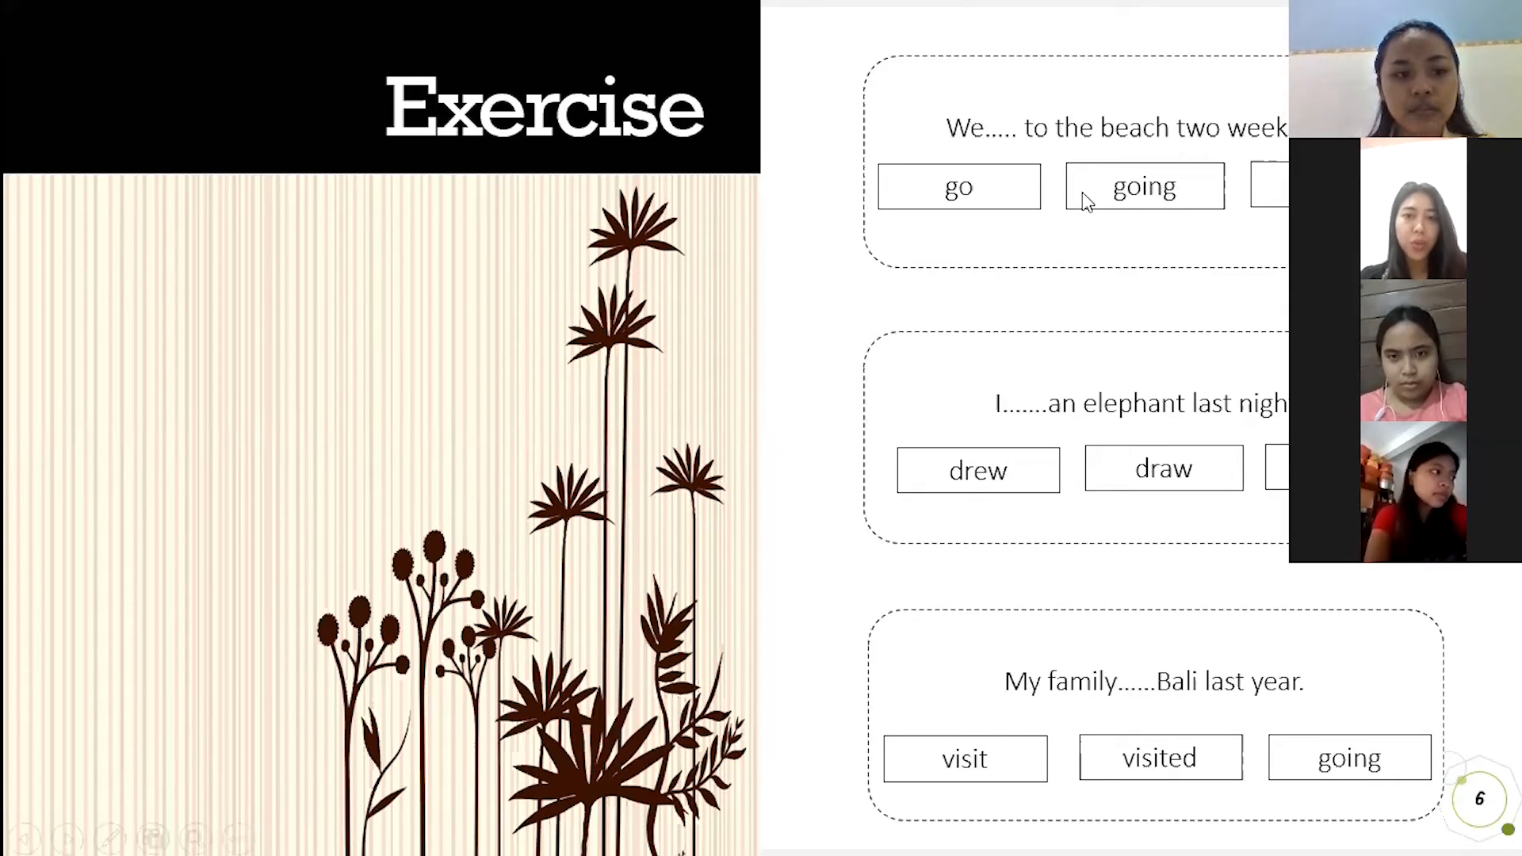
{"action": "mouse_move", "coordinate": [832, 208]}
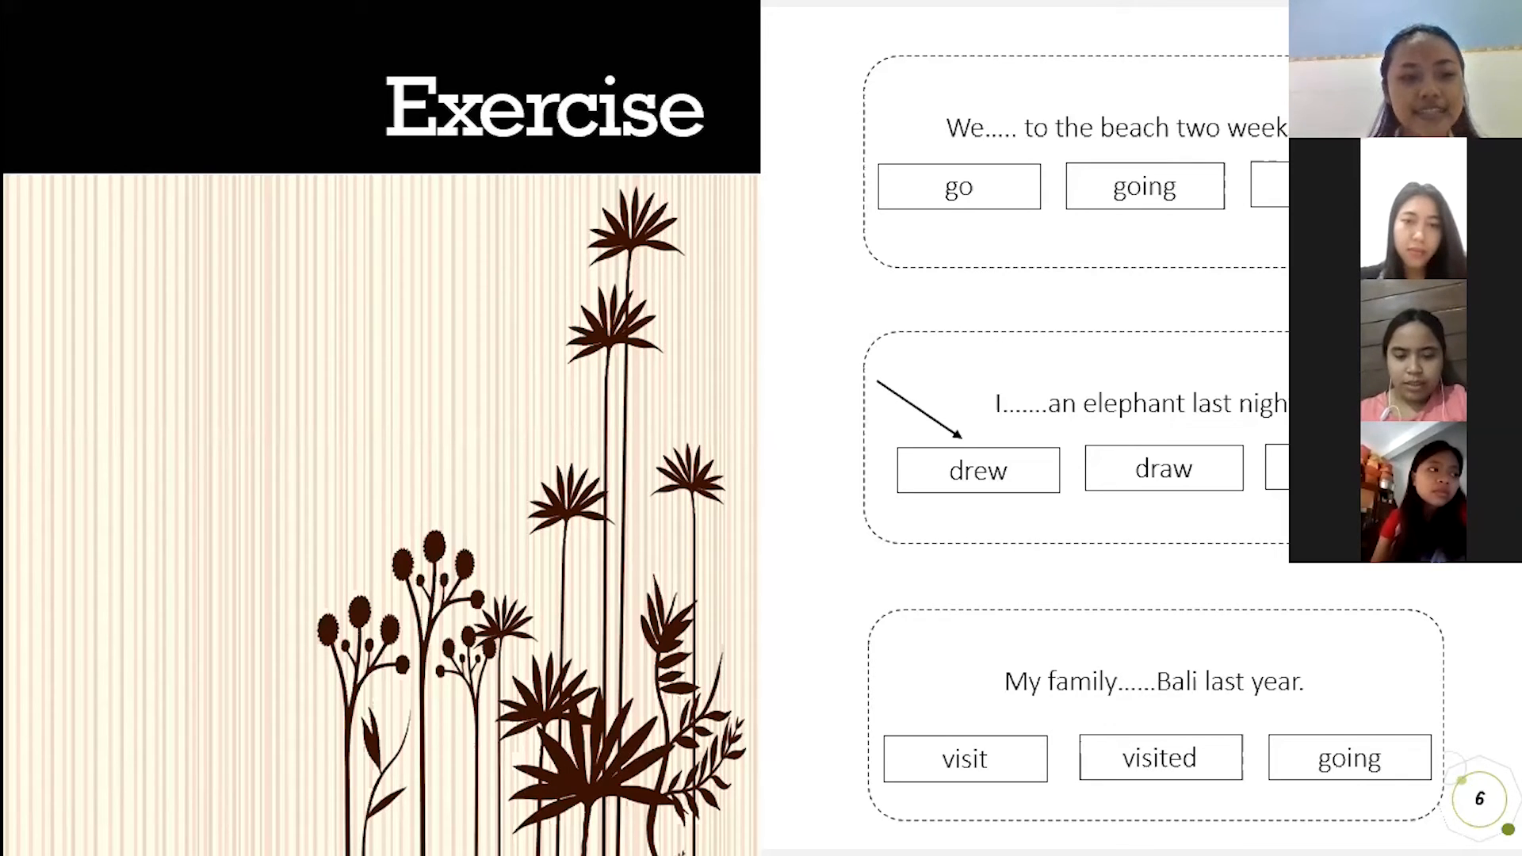
{"action": "mouse_move", "coordinate": [1196, 249]}
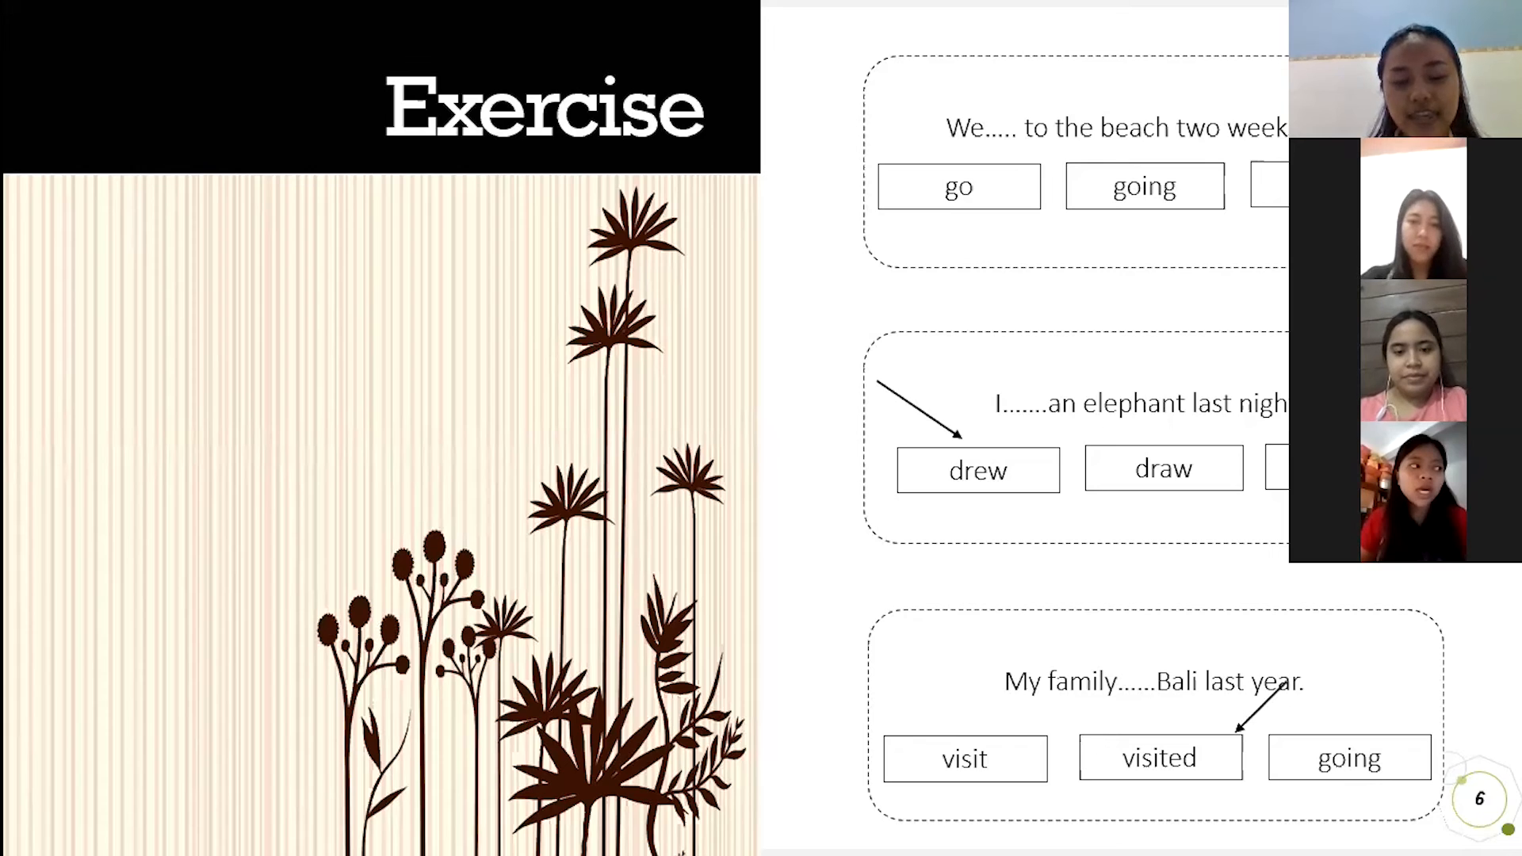
{"action": "mouse_move", "coordinate": [1156, 88]}
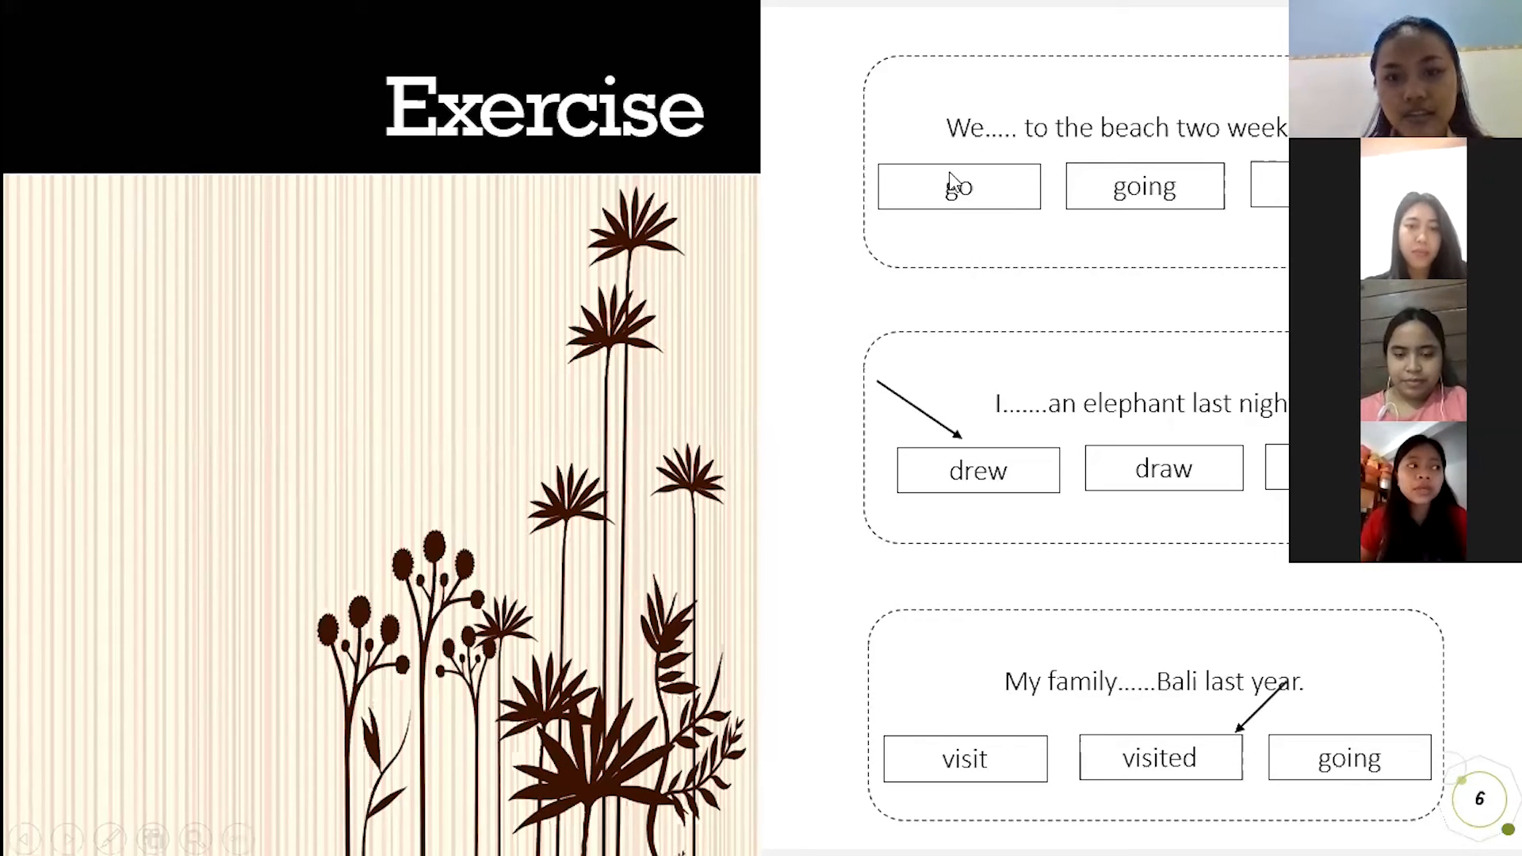
{"action": "mouse_move", "coordinate": [1107, 295]}
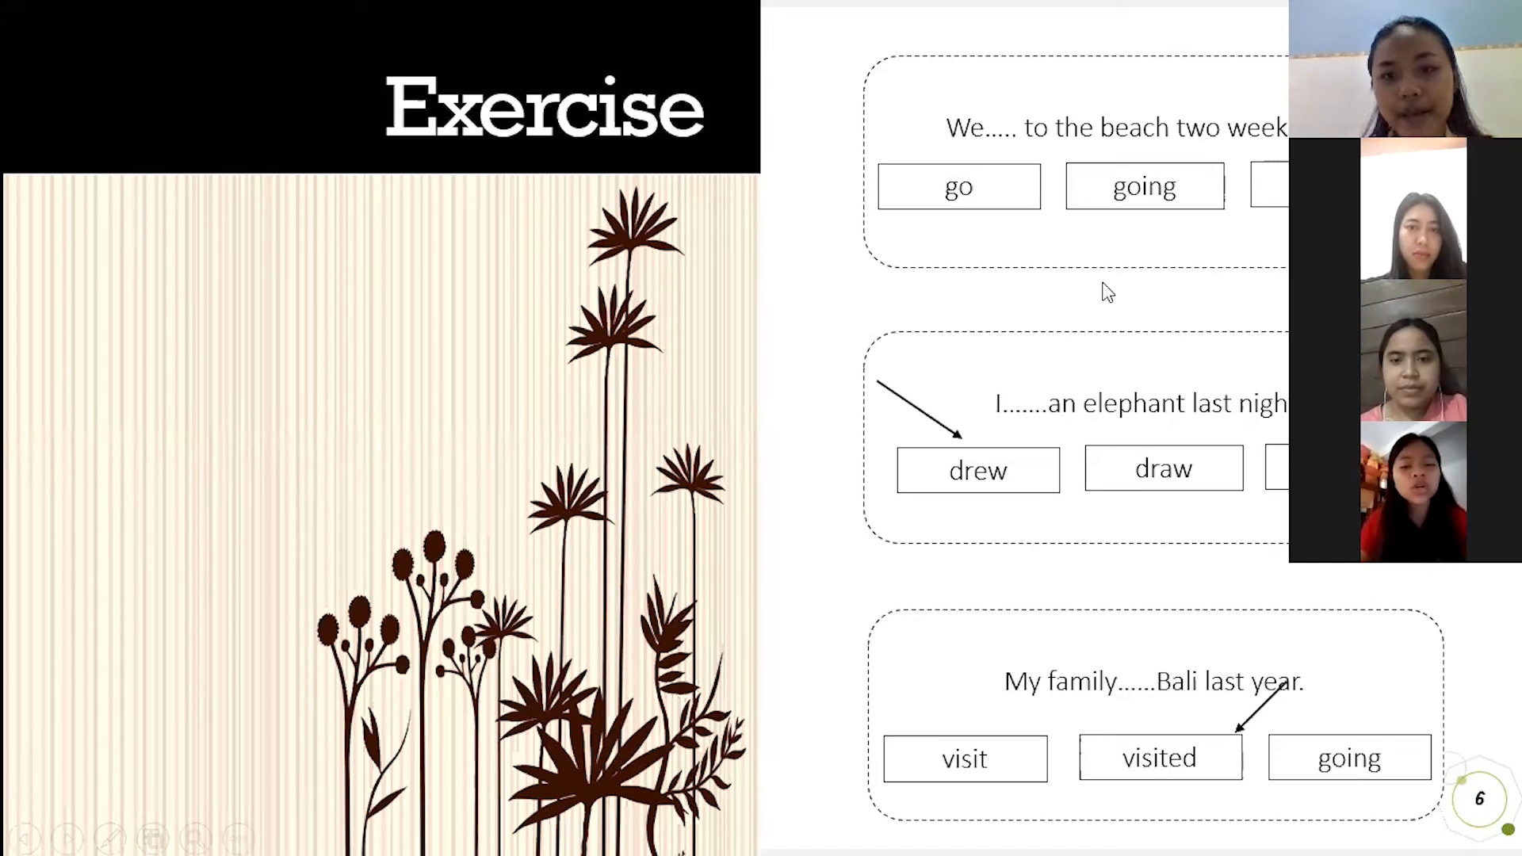
{"action": "mouse_move", "coordinate": [1122, 422]}
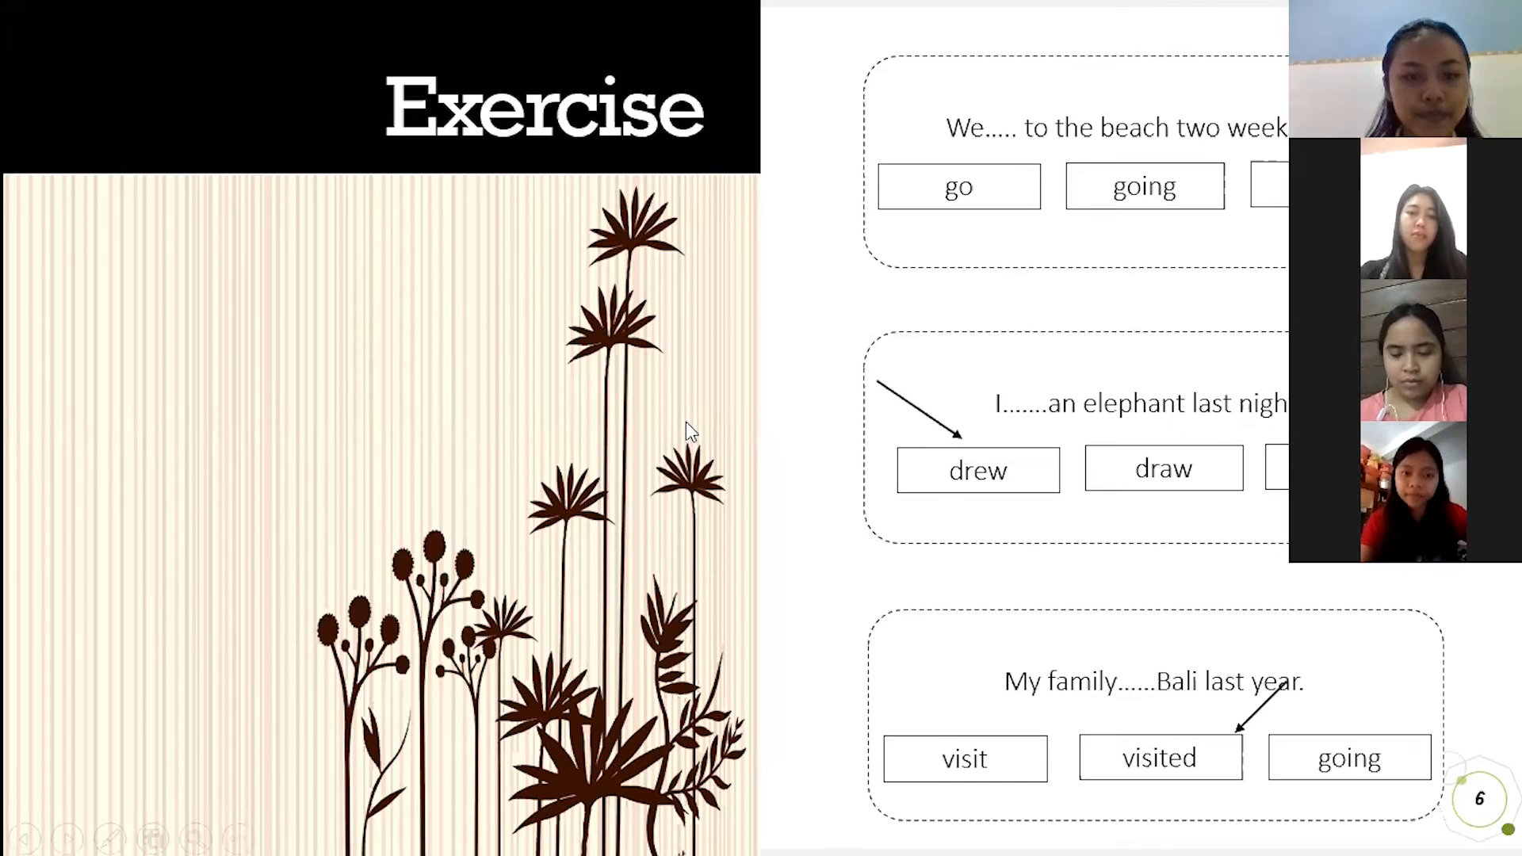
{"action": "mouse_move", "coordinate": [417, 544]}
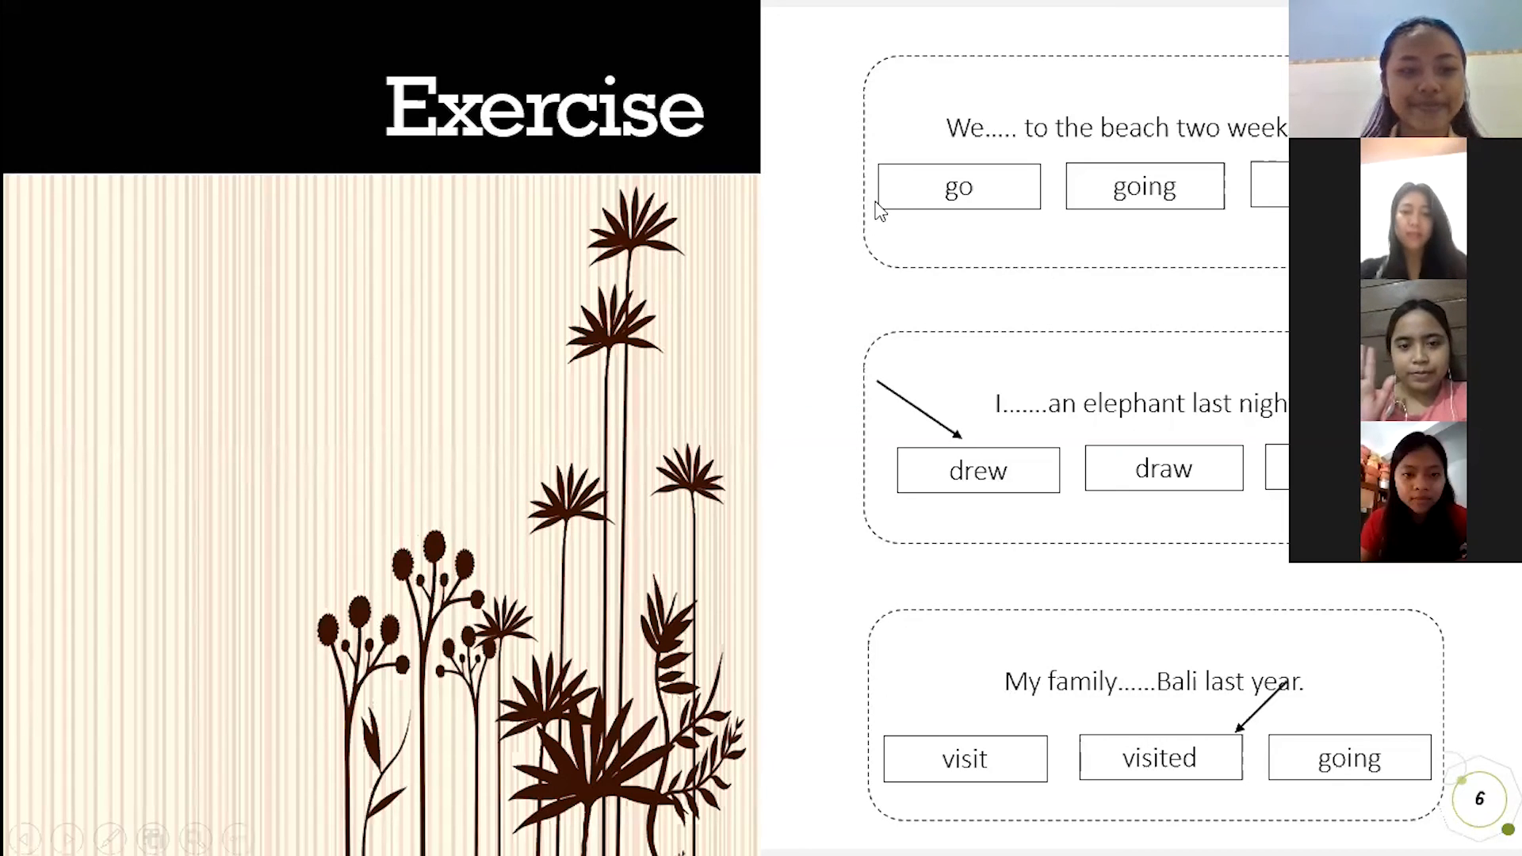
{"action": "mouse_move", "coordinate": [961, 106]}
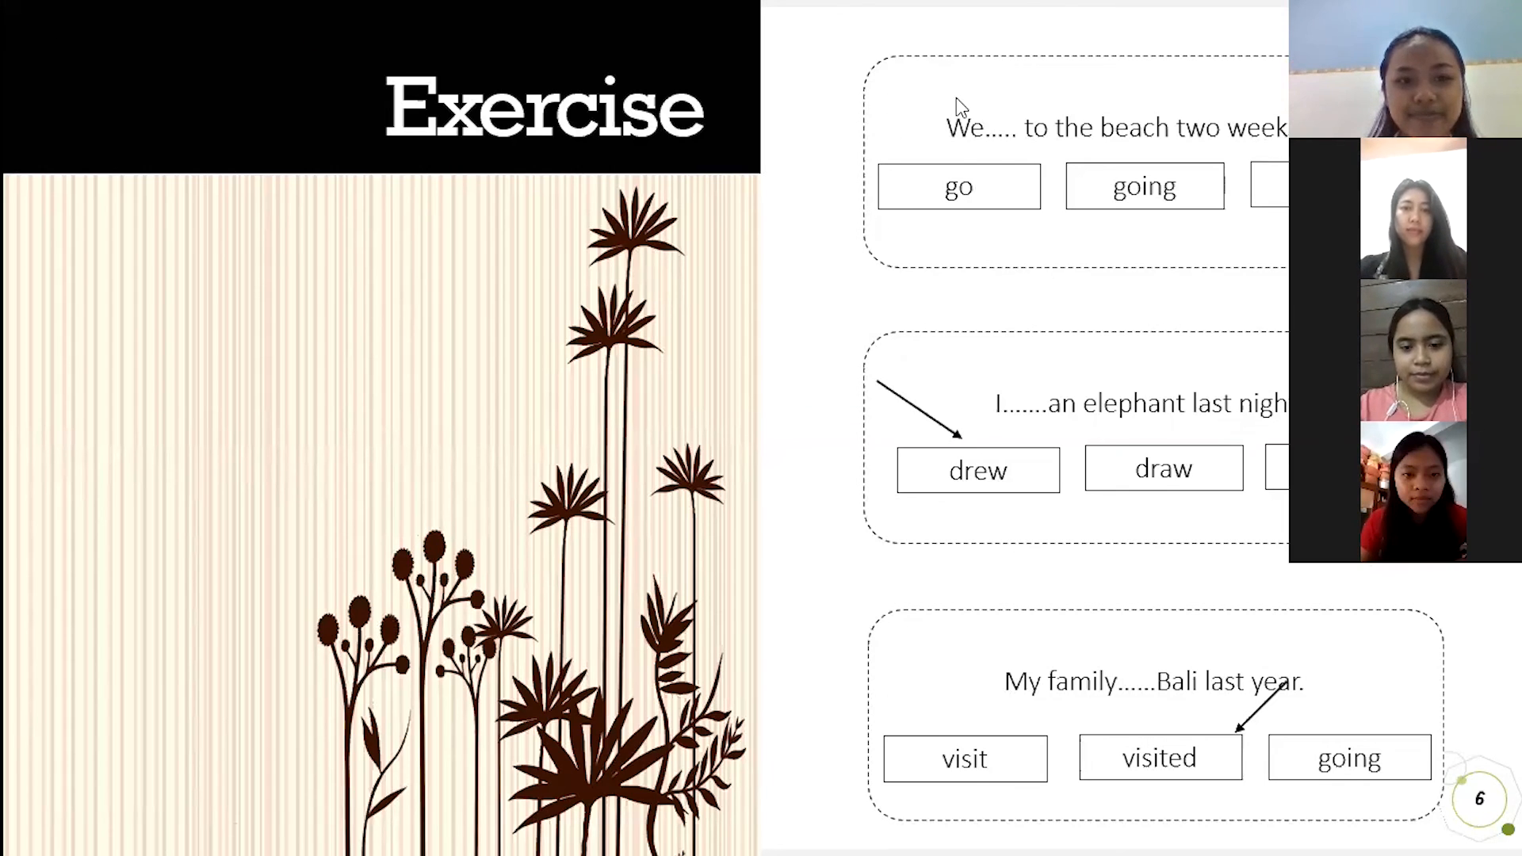